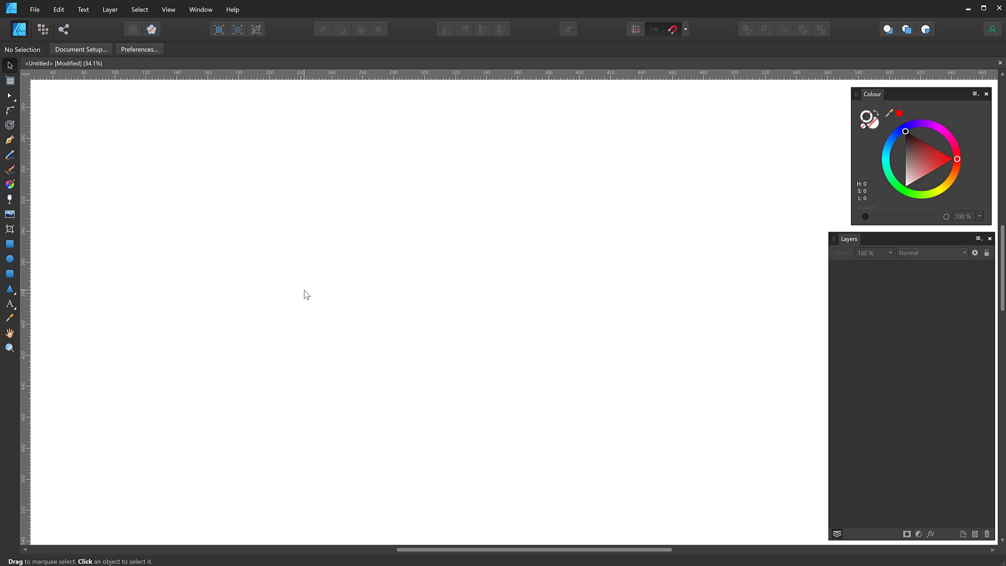
{"action": "mouse_move", "coordinate": [135, 189]}
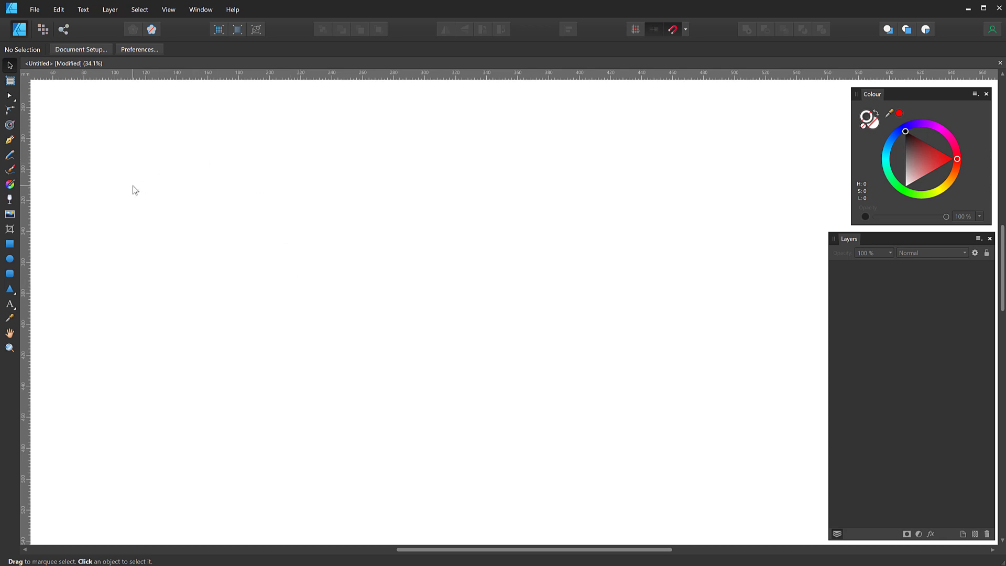
- Draw a circle with the Ellipse Tool and thin its outline to about 3.9 pt
{"action": "left_click", "coordinate": [10, 257]}
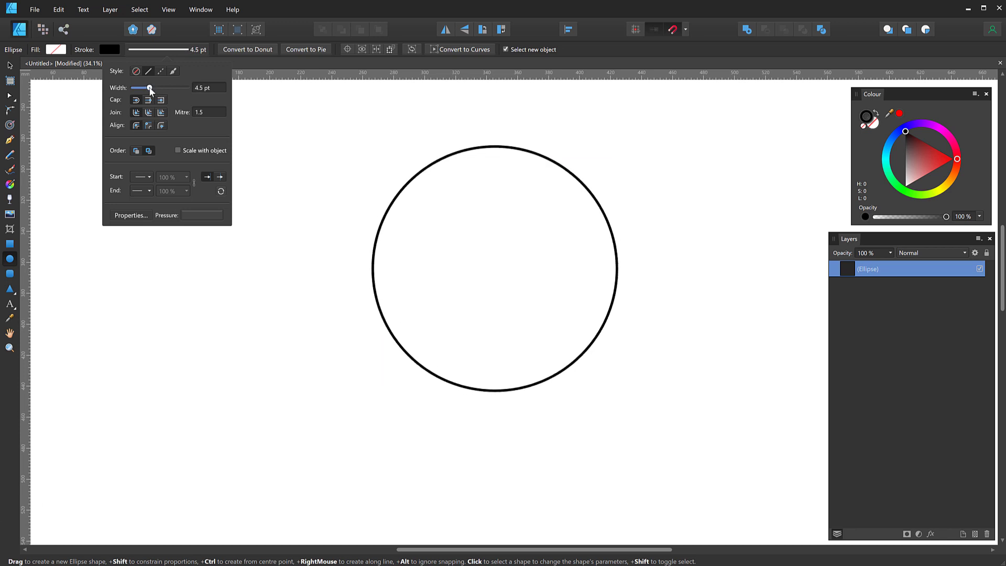
{"action": "left_click_drag", "start_coordinate": [148, 86], "coordinate": [132, 87]}
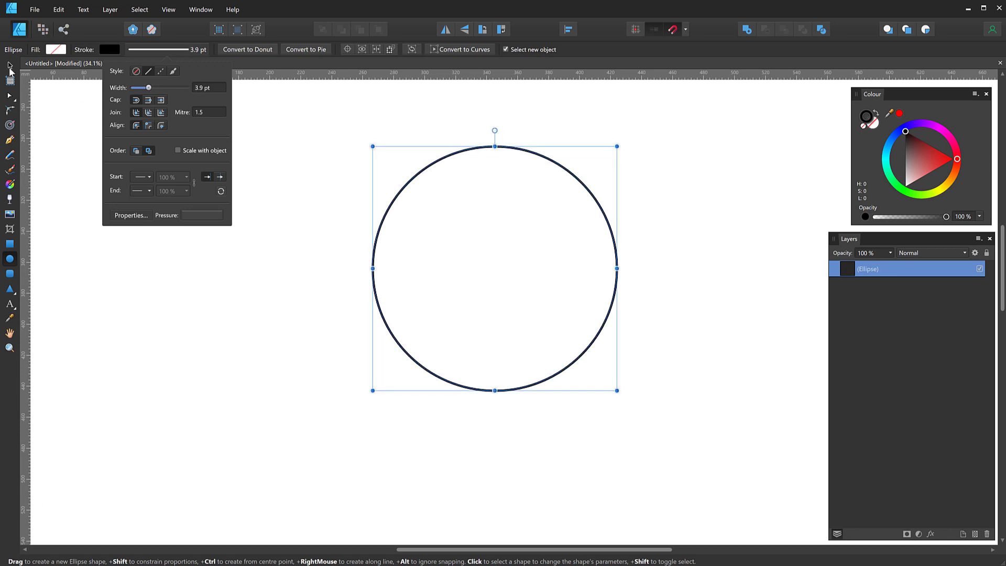
- Duplicate the circle into nine concentric rings scaled about the shared centre
{"action": "left_click", "coordinate": [10, 65]}
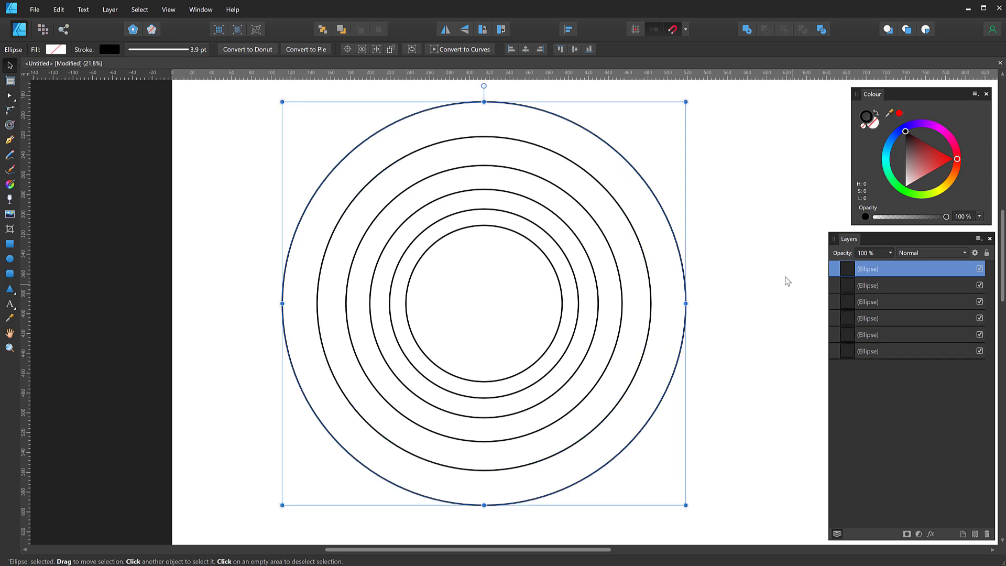
{"action": "mouse_move", "coordinate": [707, 250]}
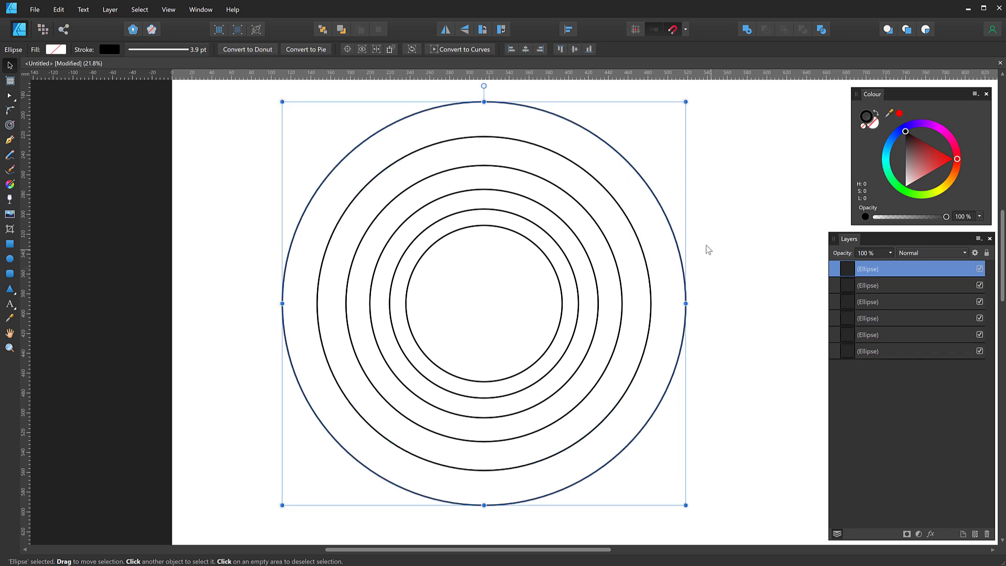
{"action": "mouse_move", "coordinate": [631, 214]}
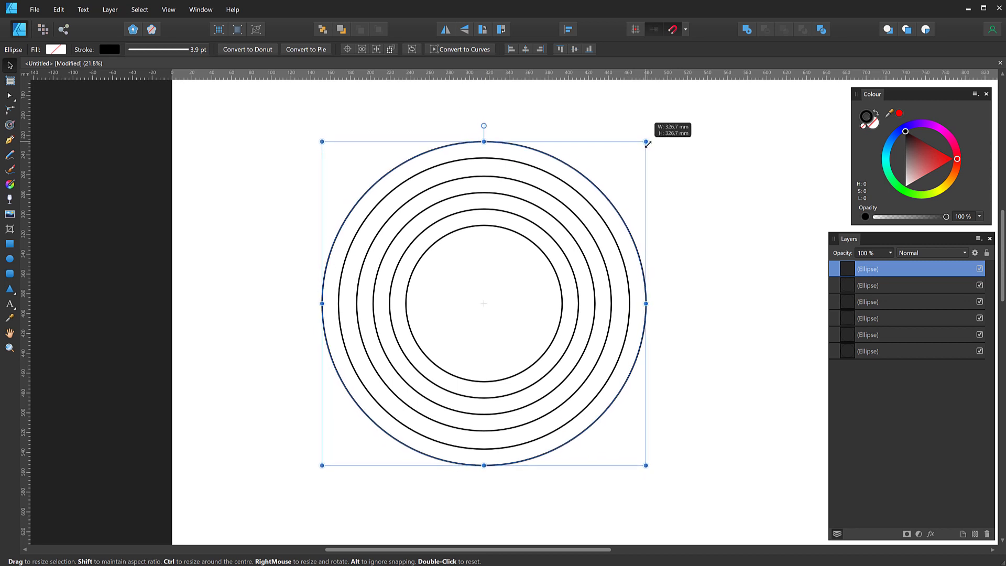
{"action": "mouse_move", "coordinate": [687, 198]}
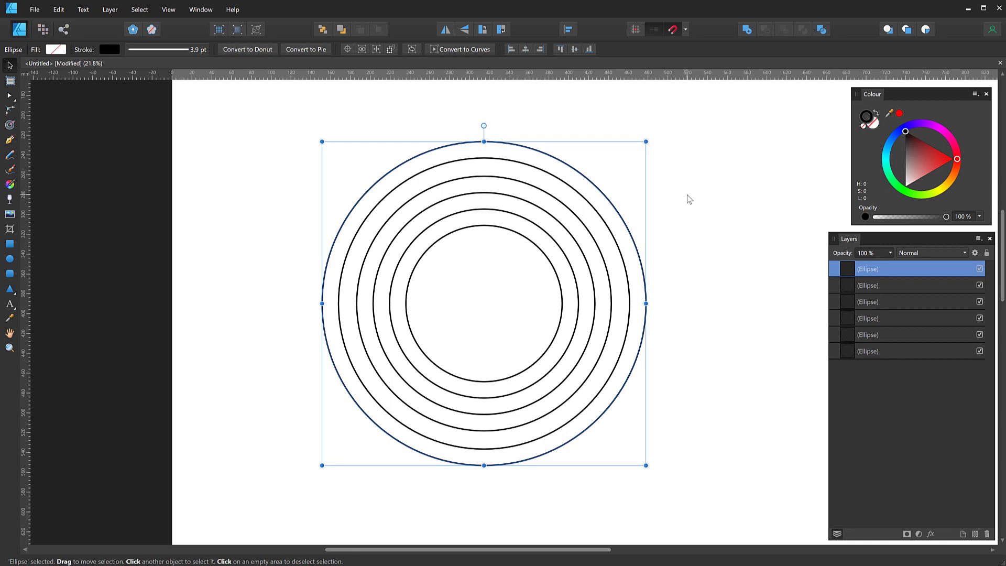
{"action": "mouse_move", "coordinate": [556, 259]}
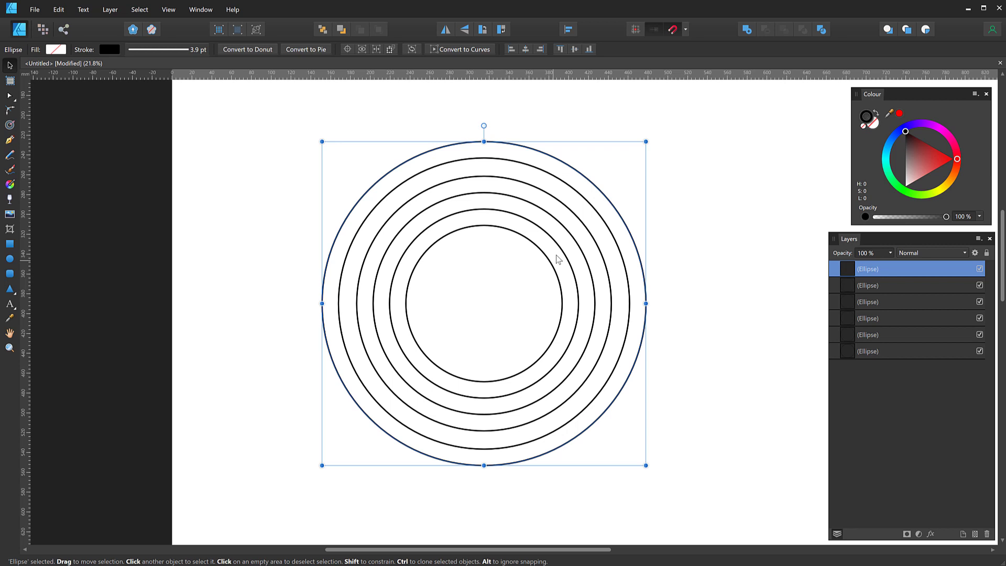
{"action": "mouse_move", "coordinate": [607, 247]}
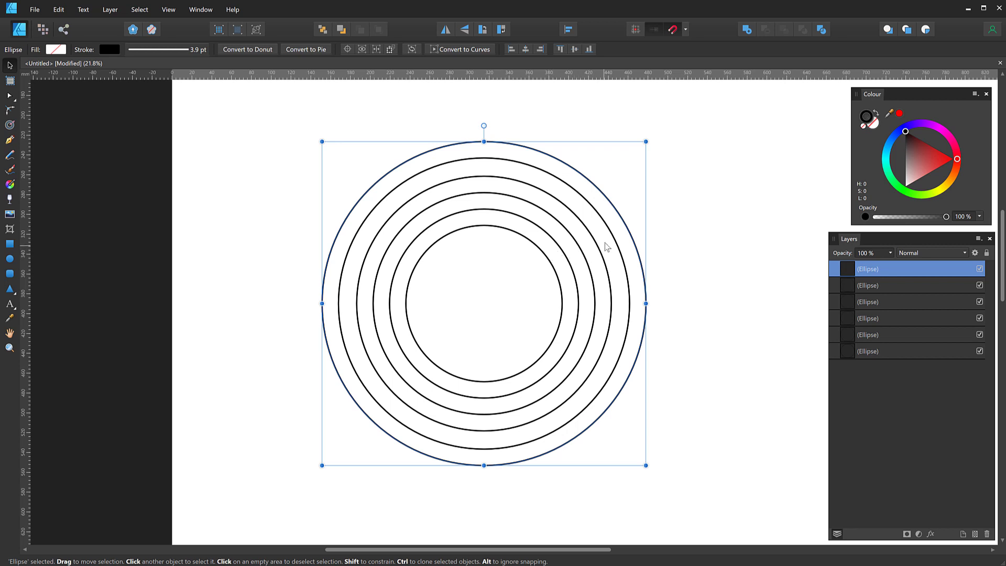
{"action": "mouse_move", "coordinate": [624, 238]}
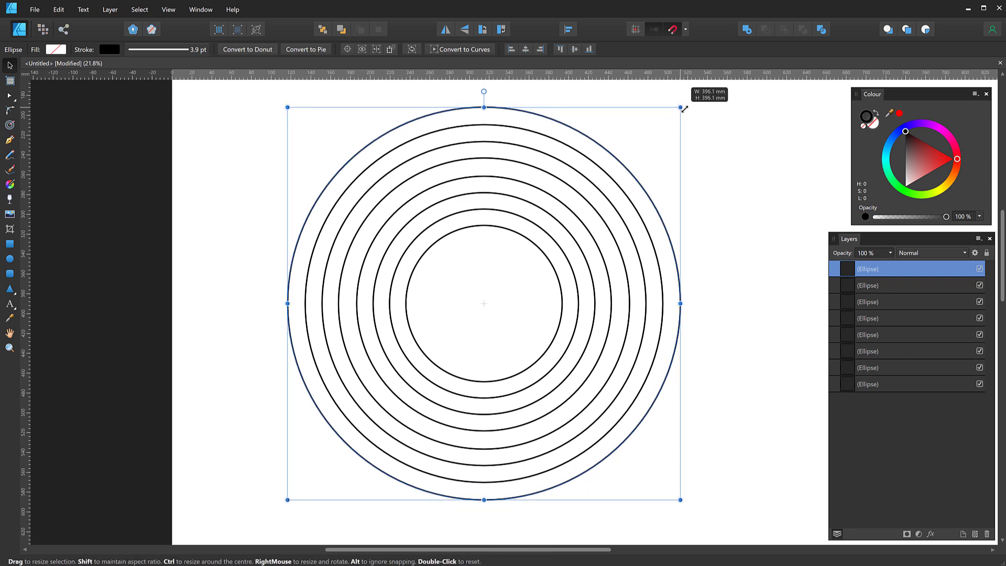
{"action": "left_click", "coordinate": [524, 256]}
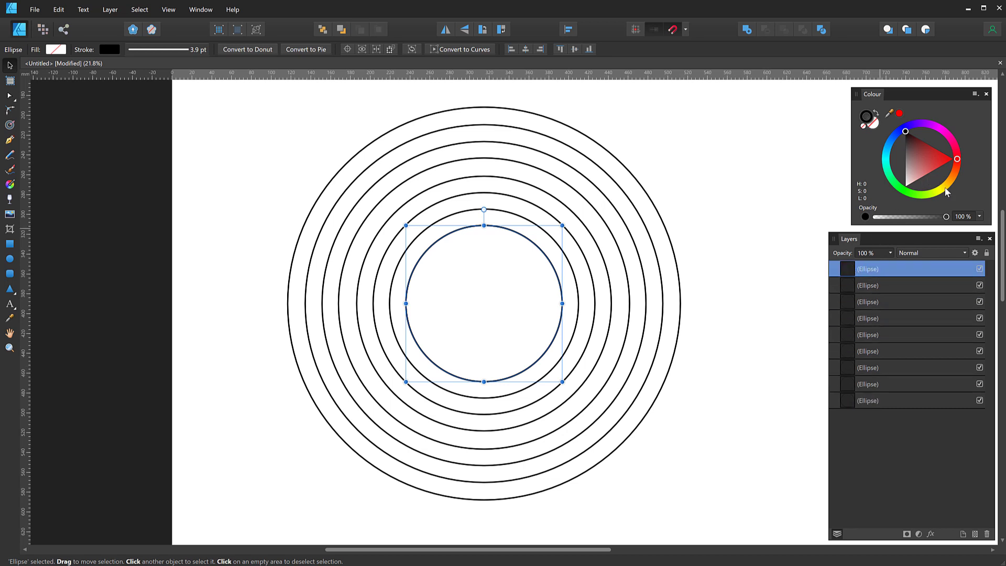
- Colour the outer rings red and orange from the Colour wheel
{"action": "left_click", "coordinate": [904, 187]}
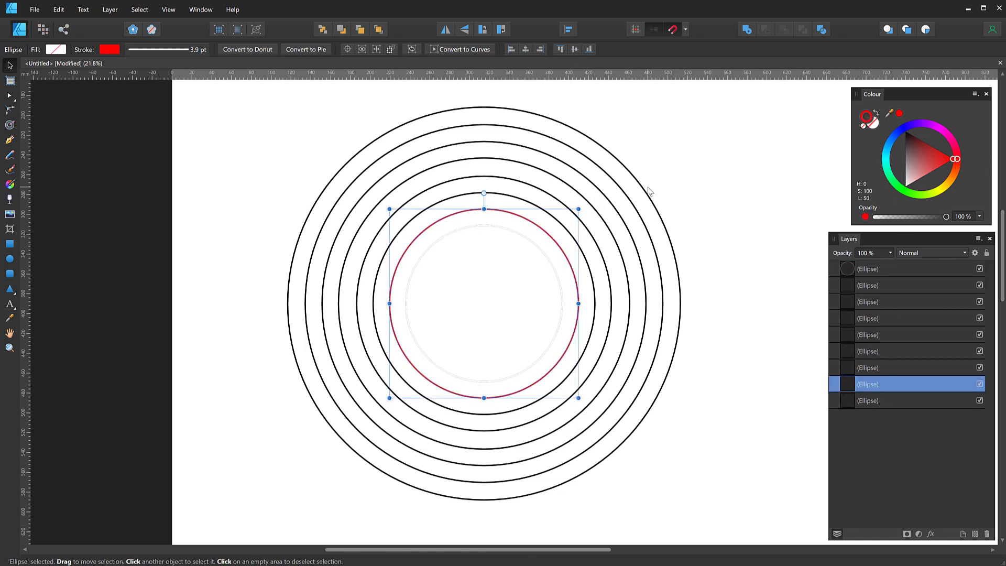
{"action": "left_click", "coordinate": [867, 285]}
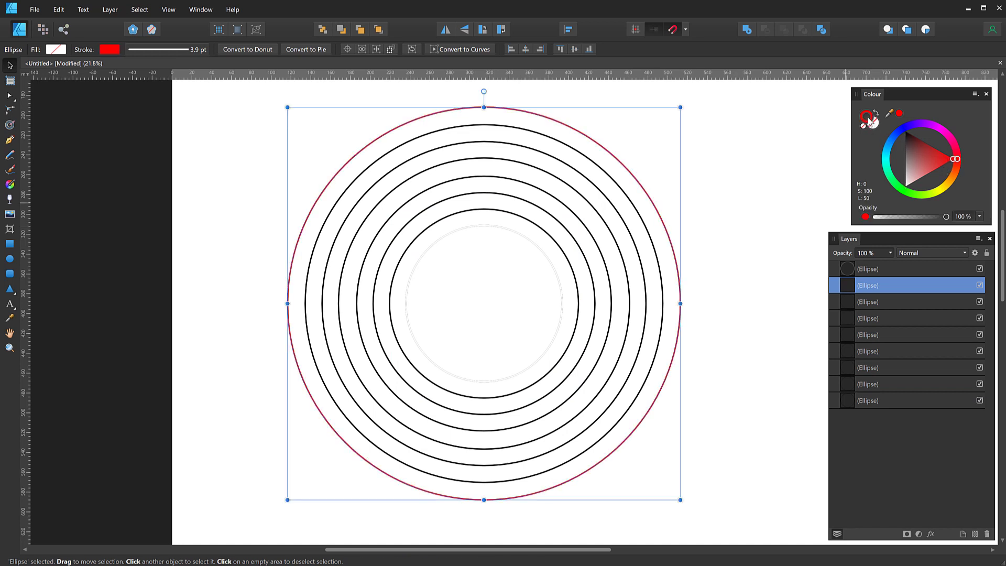
{"action": "left_click", "coordinate": [904, 131]}
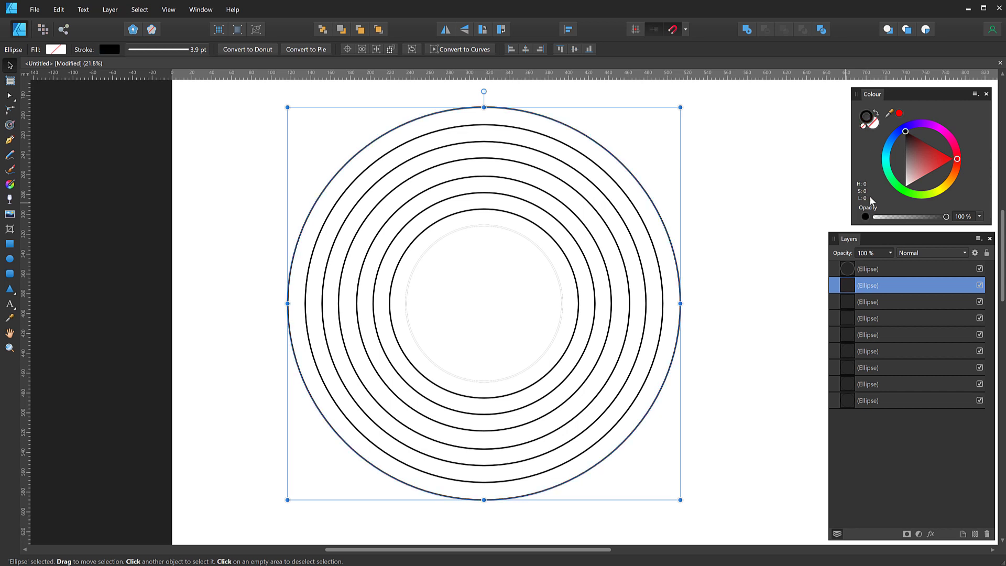
{"action": "left_click", "coordinate": [955, 159]}
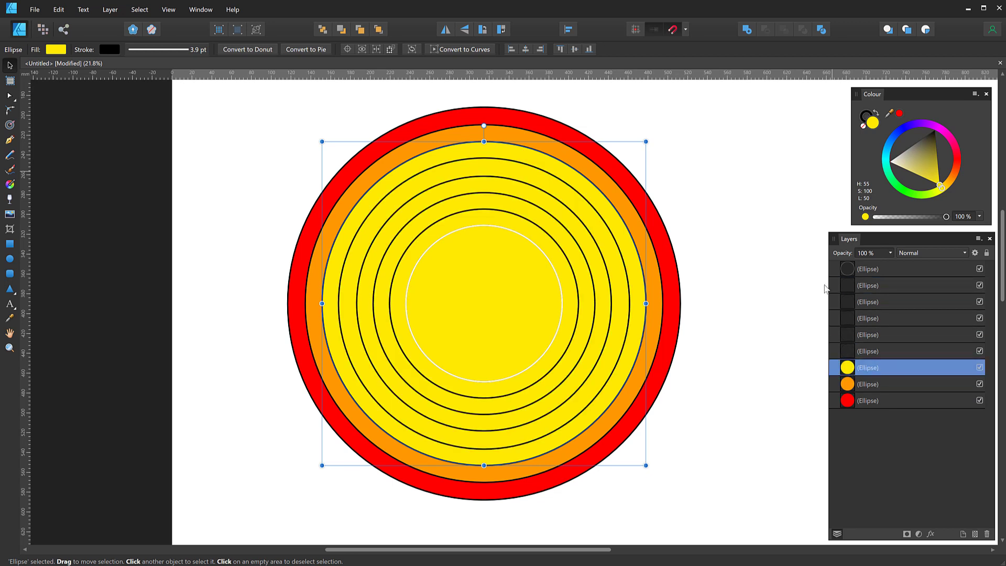
- Colour the inner rings yellow, lime, sky blue, blue and purple, leaving a white centre
{"action": "left_click", "coordinate": [897, 285]}
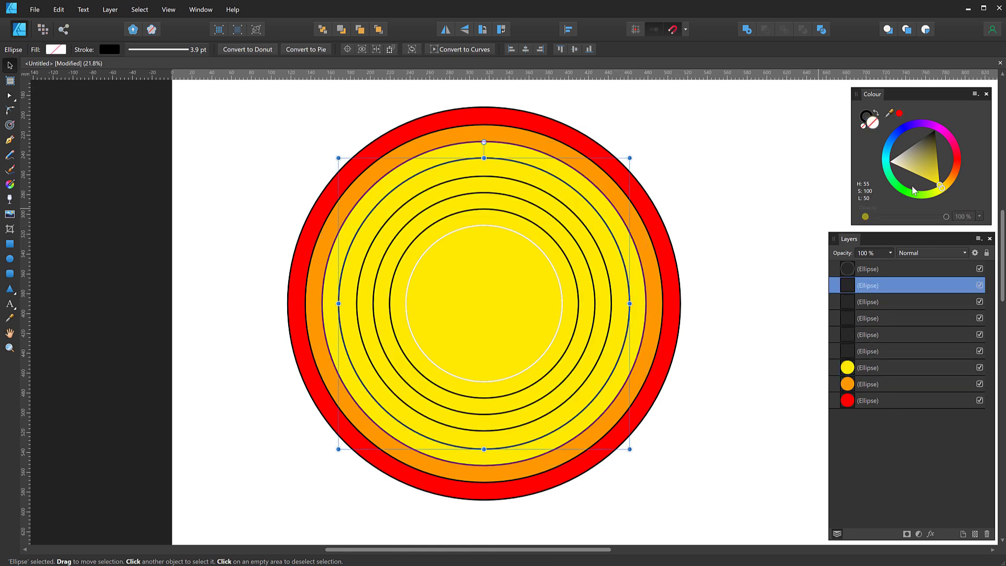
{"action": "left_click", "coordinate": [927, 190]}
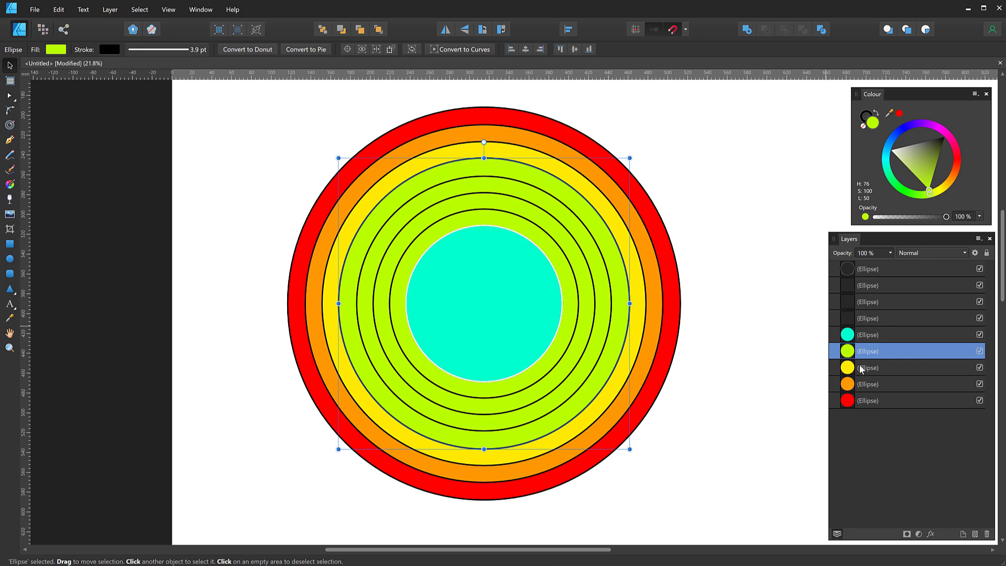
{"action": "mouse_move", "coordinate": [603, 257]}
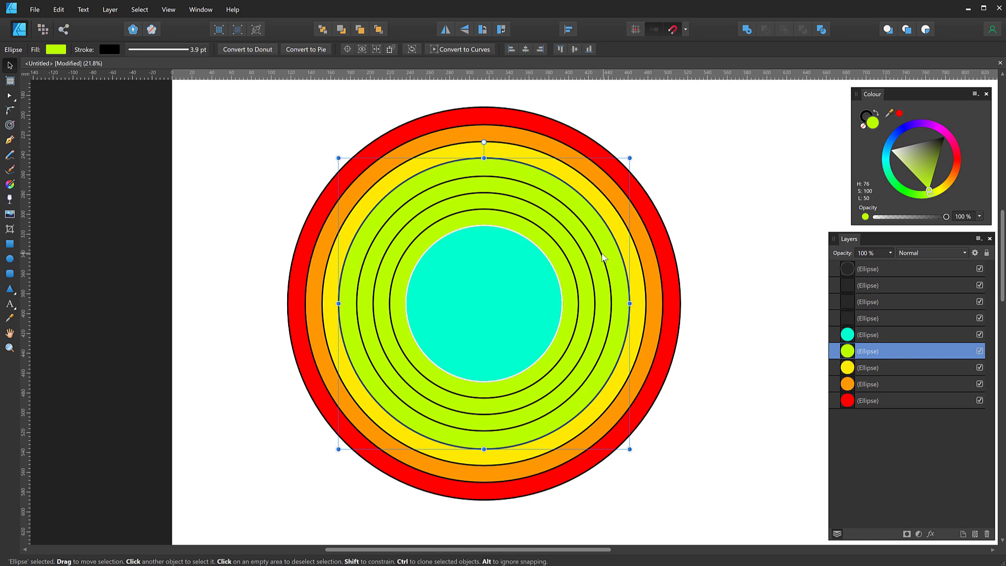
{"action": "left_click", "coordinate": [898, 285]}
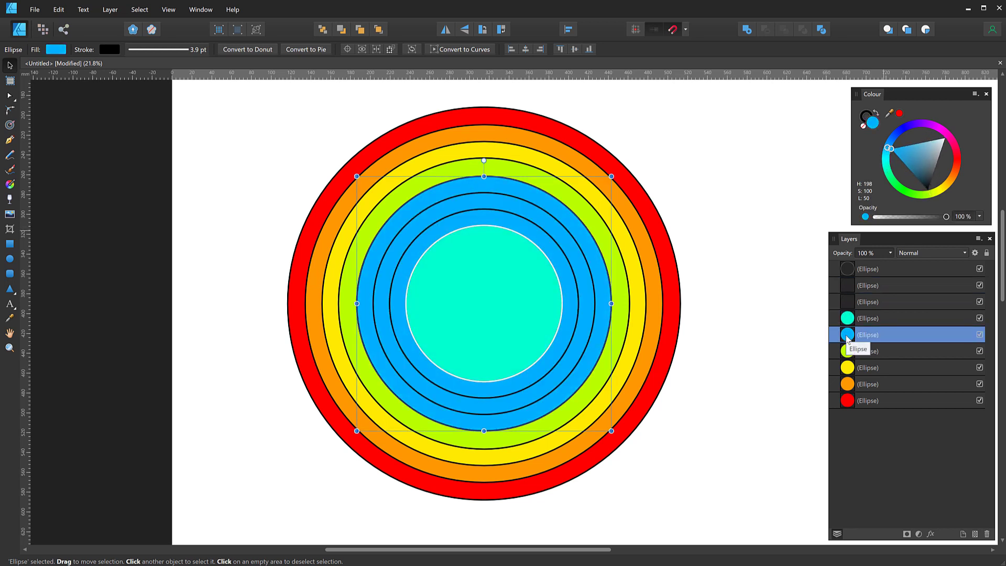
{"action": "left_click", "coordinate": [866, 285]}
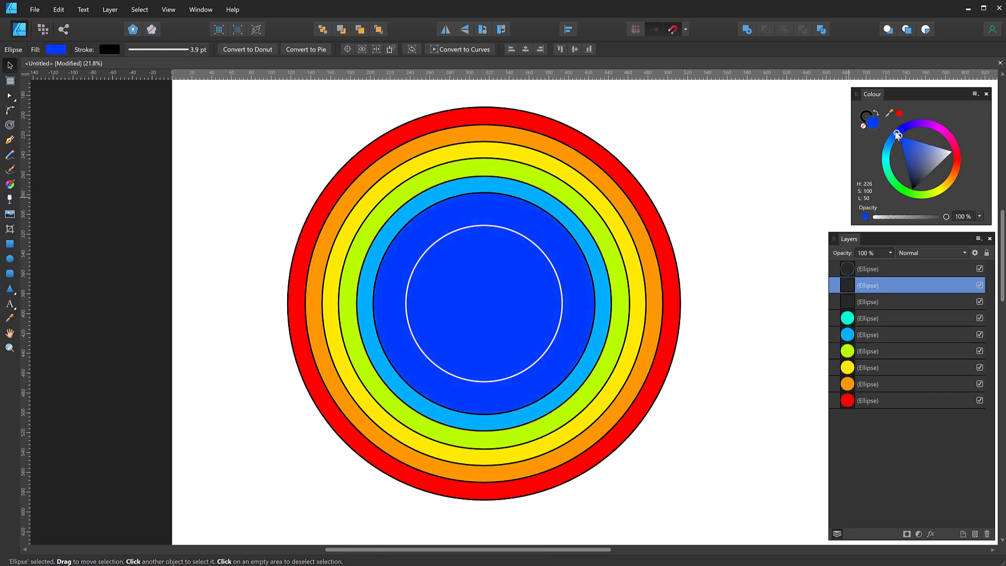
{"action": "left_click", "coordinate": [885, 285]}
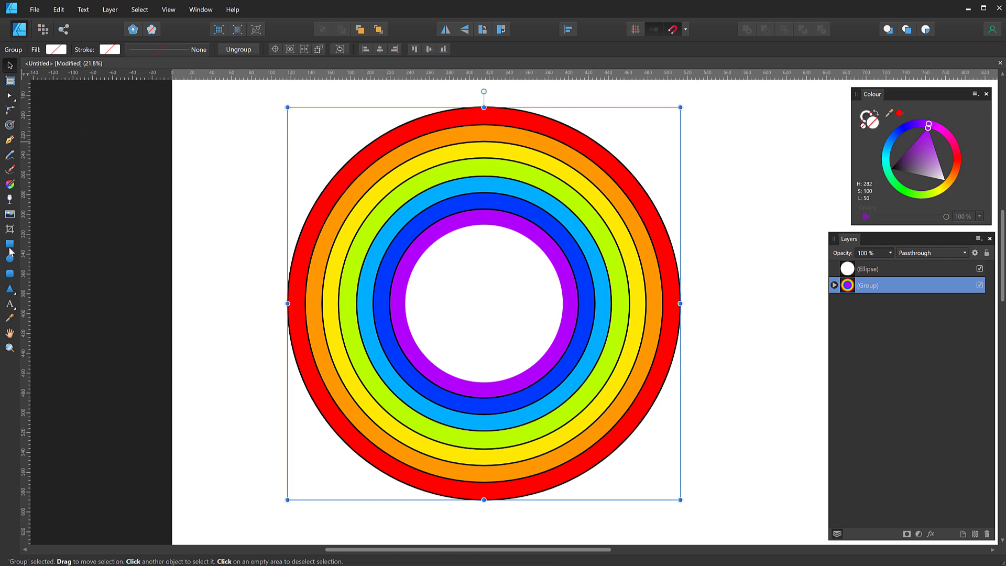
- Draw a rectangle over the top half and clip the grouped rings inside it
{"action": "left_click", "coordinate": [9, 244]}
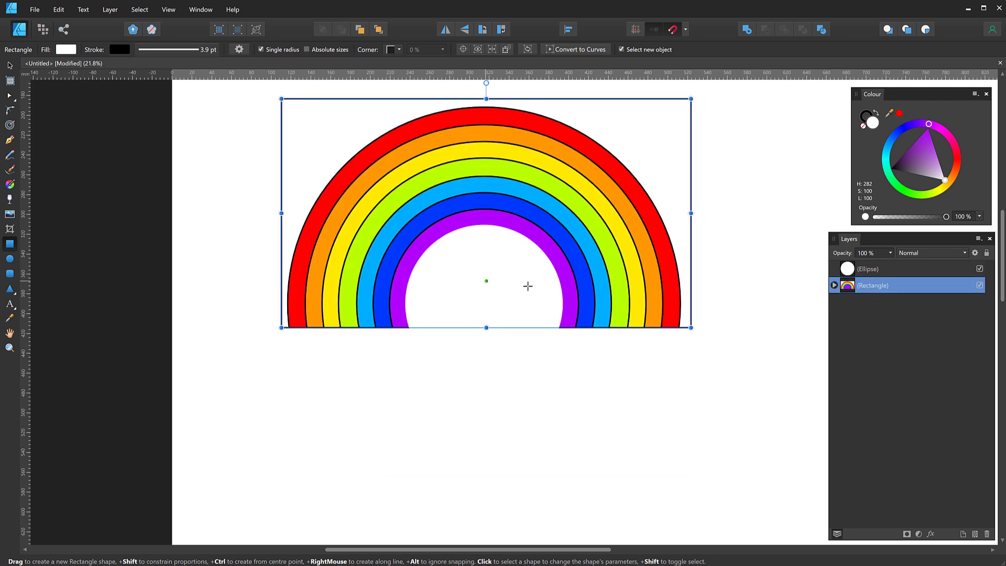
- Select the clipped rainbow group and rename it 'Rainbow'
{"action": "left_click", "coordinate": [373, 178]}
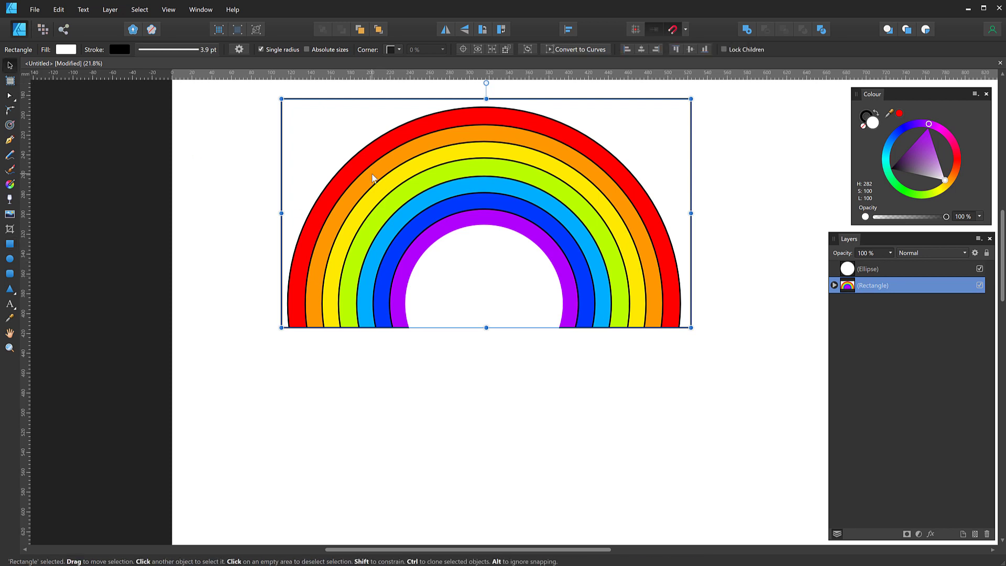
{"action": "left_click", "coordinate": [65, 49]}
{"action": "type", "text": "Rainbow"}
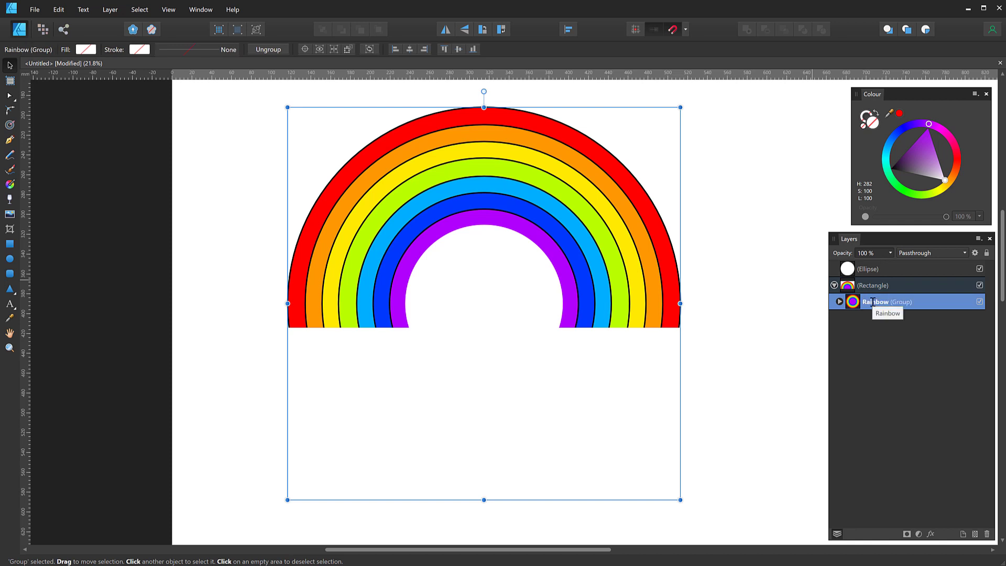
{"action": "mouse_move", "coordinate": [156, 125]}
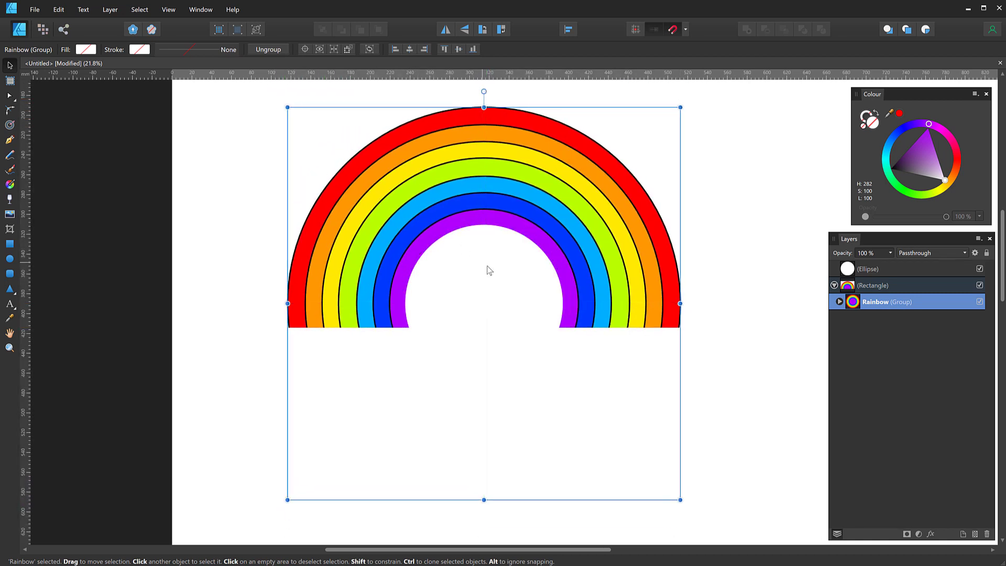
- Subtract the white centre circle from the masking rectangle to form one hollow curve
{"action": "left_click", "coordinate": [867, 269]}
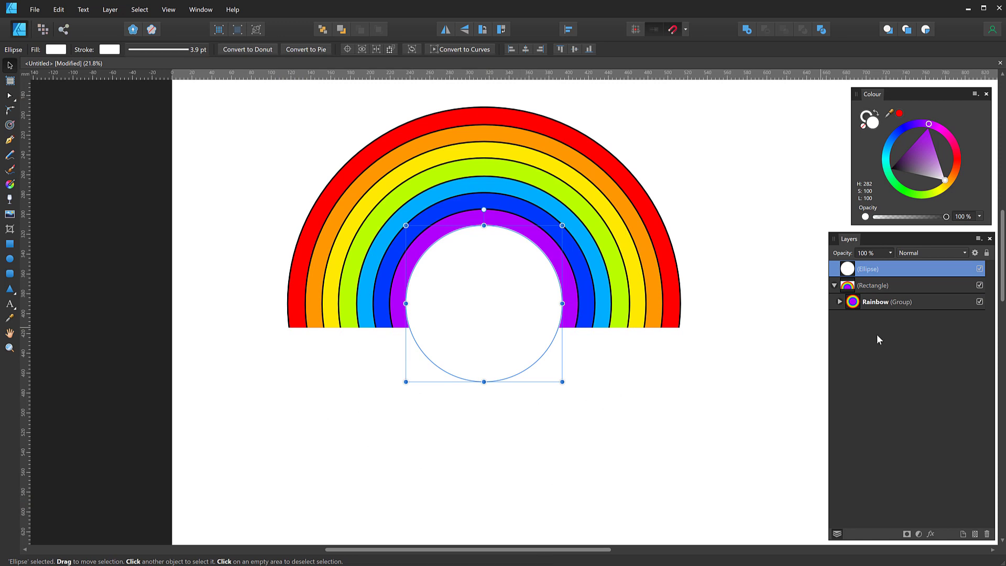
{"action": "left_click", "coordinate": [870, 285]}
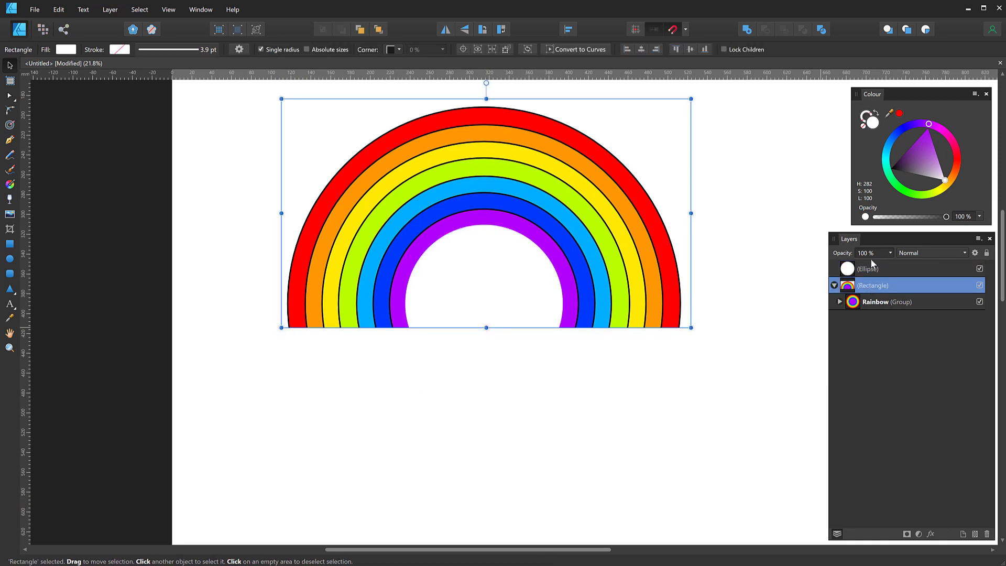
{"action": "mouse_move", "coordinate": [786, 224]}
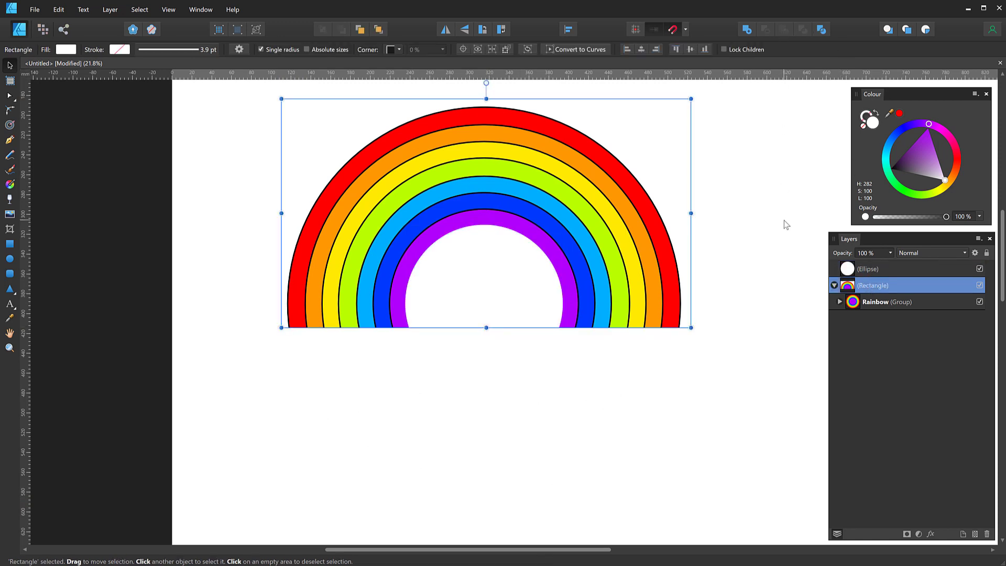
{"action": "left_click", "coordinate": [869, 268]}
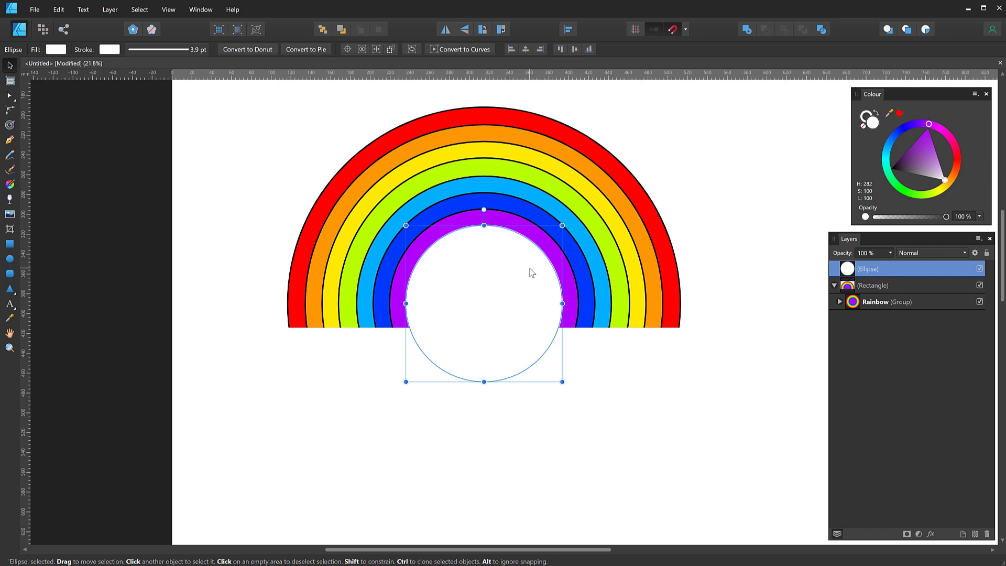
{"action": "mouse_move", "coordinate": [854, 307]}
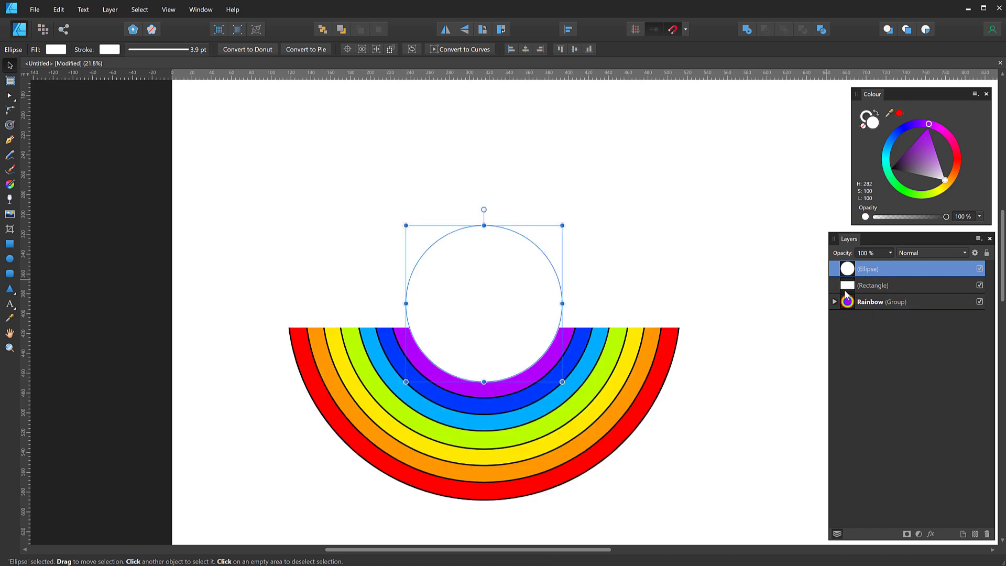
{"action": "left_click", "coordinate": [872, 285]}
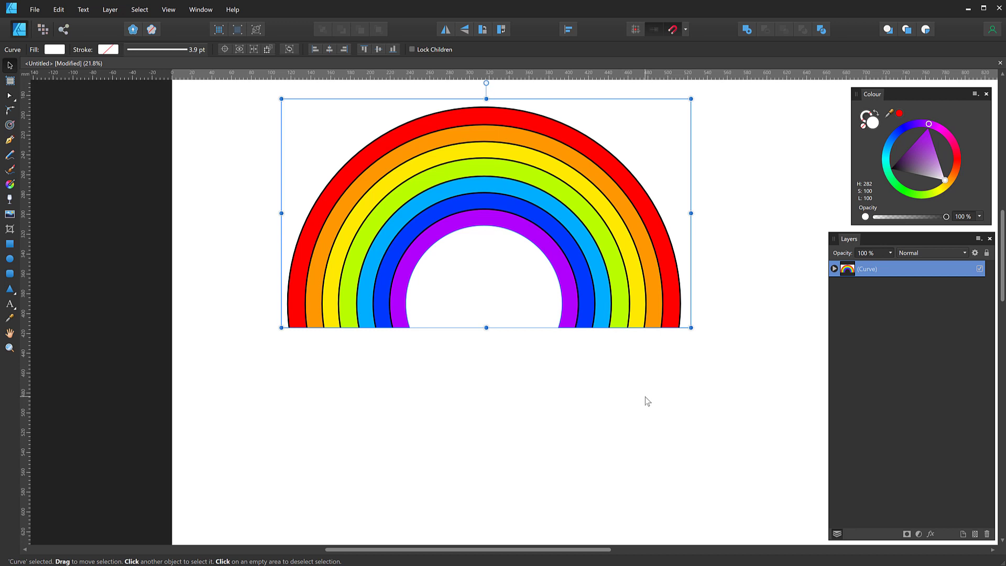
{"action": "mouse_move", "coordinate": [480, 296]}
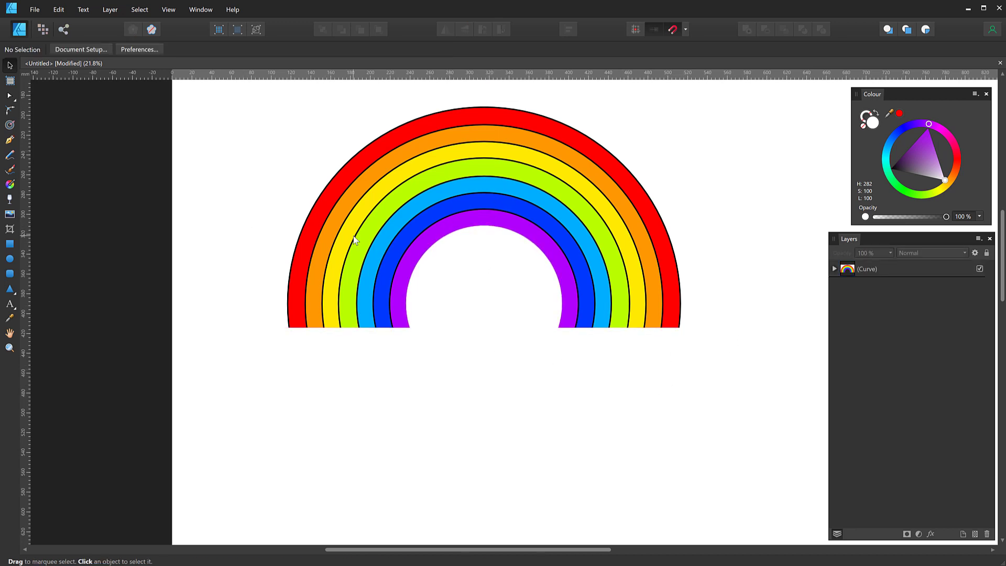
- Set the Rainbow group's stroke to None so all band outlines disappear
{"action": "left_click", "coordinate": [353, 241]}
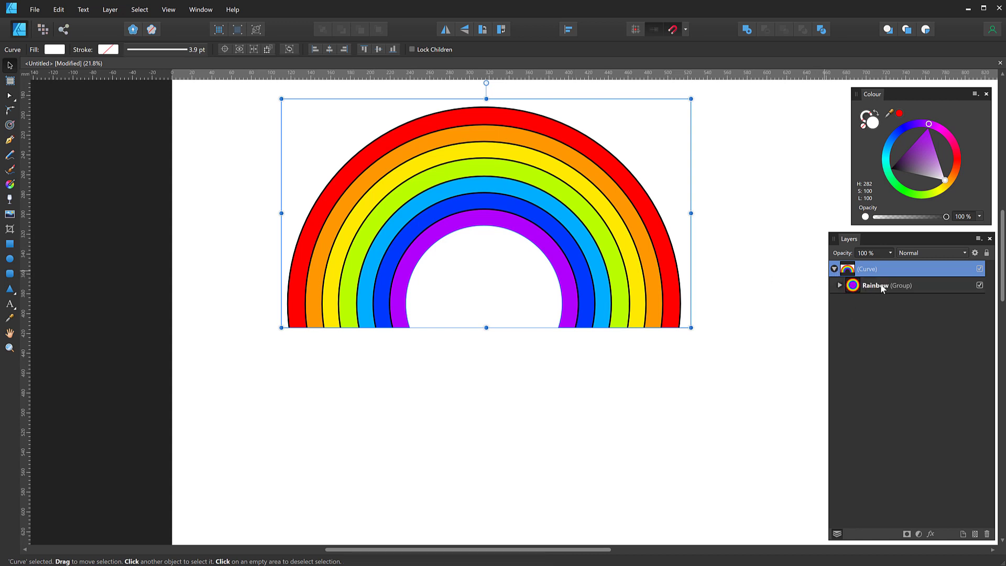
{"action": "left_click", "coordinate": [887, 284]}
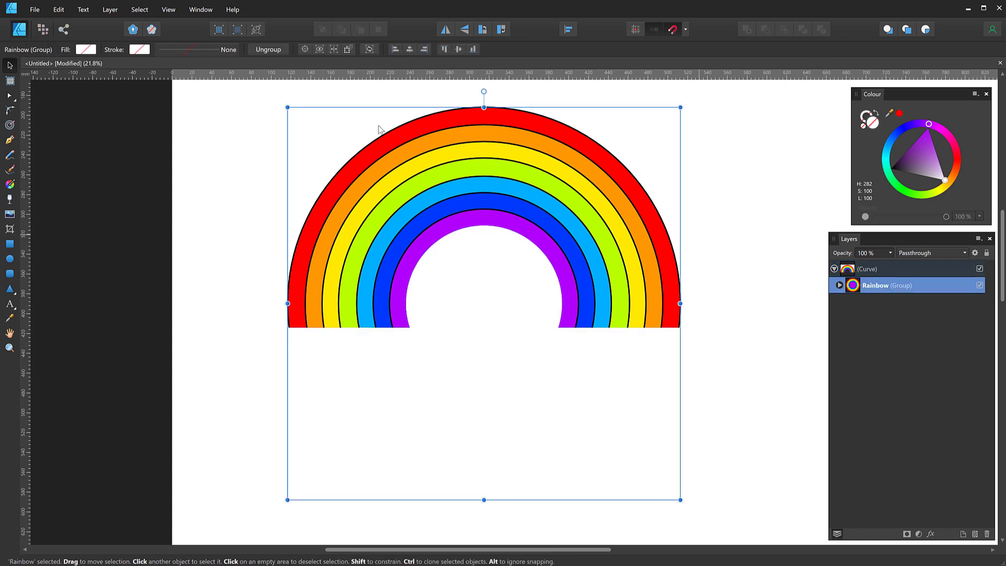
{"action": "left_click", "coordinate": [85, 49]}
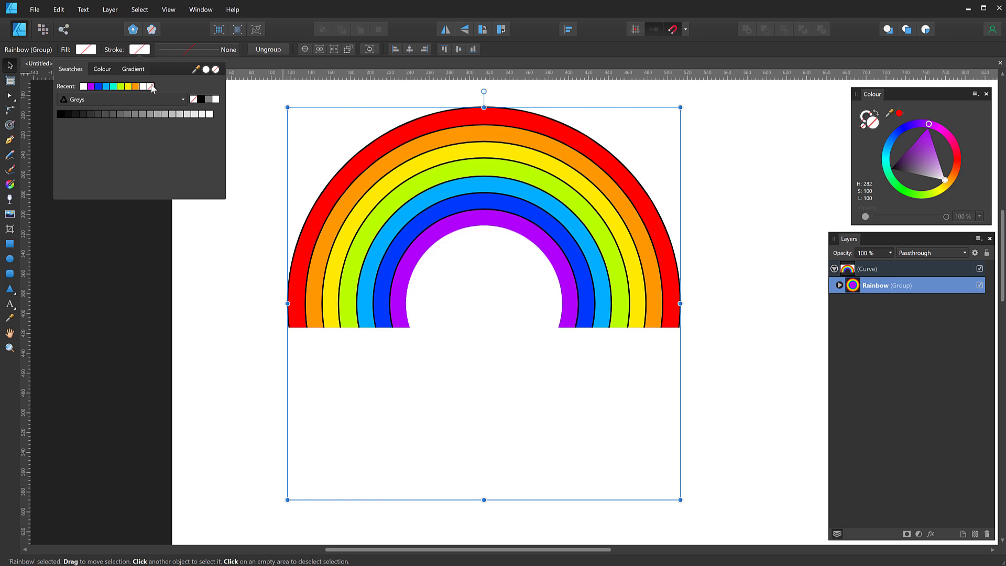
{"action": "left_click", "coordinate": [255, 276]}
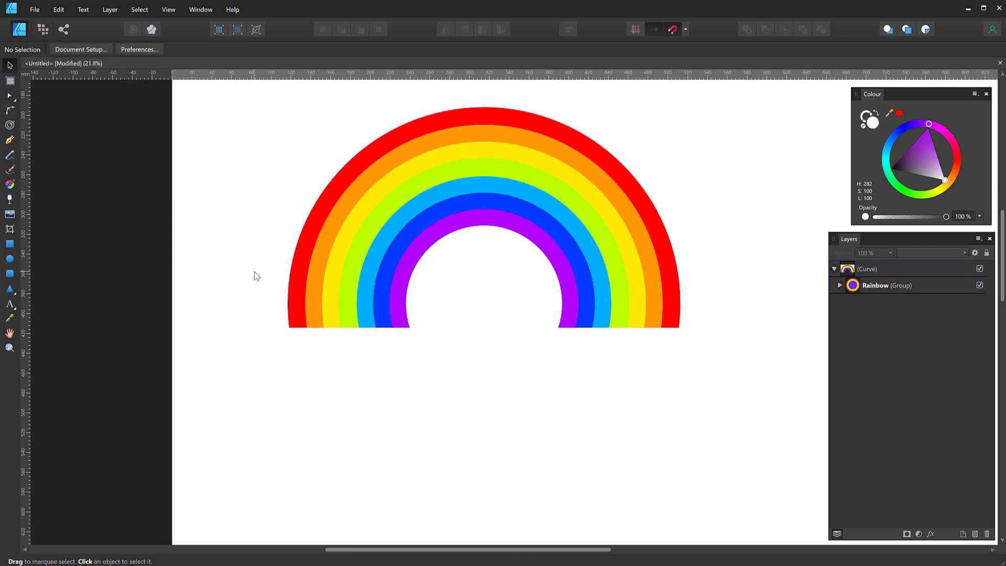
{"action": "mouse_move", "coordinate": [535, 285]}
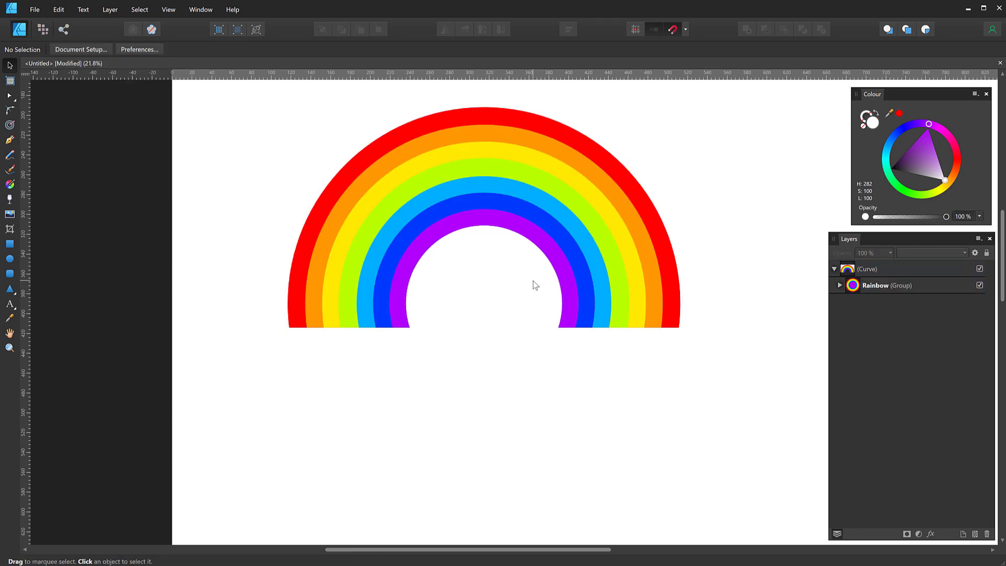